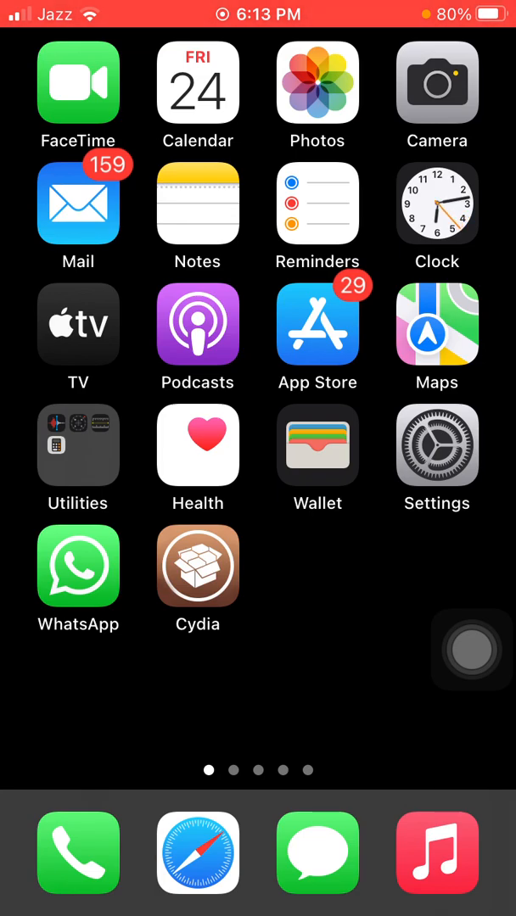
From the home screen, go into Settings and scroll down to the Maps settings.
{"action": "left_click", "coordinate": [436, 448]}
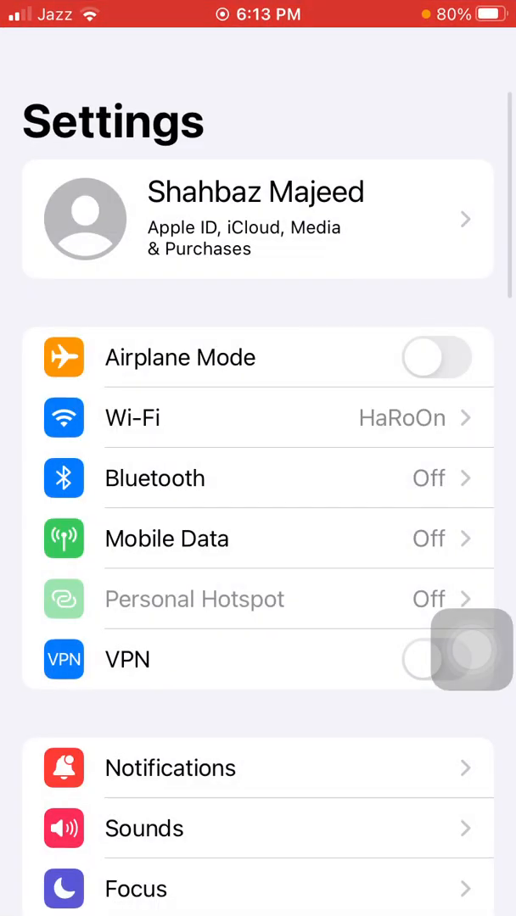
{"action": "scroll", "scroll_direction": "down", "scroll_amount": 3}
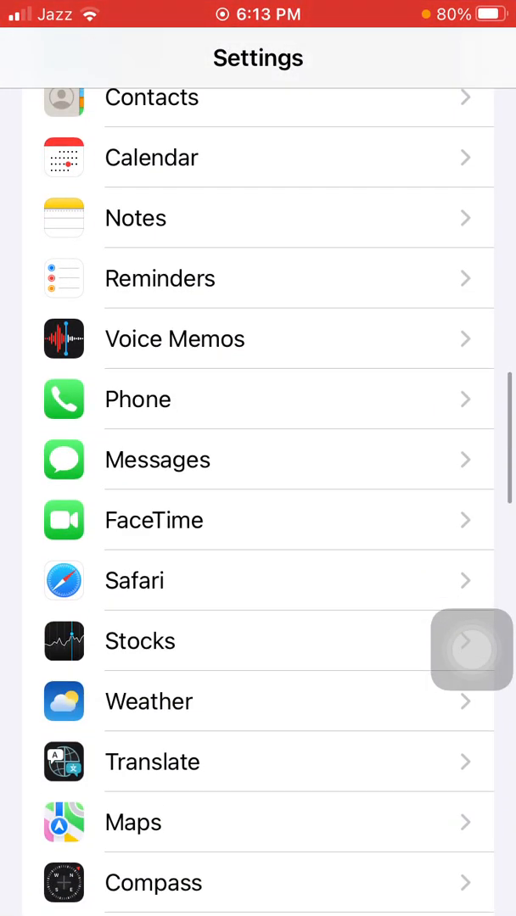
{"action": "scroll", "scroll_direction": "down", "scroll_amount": 3}
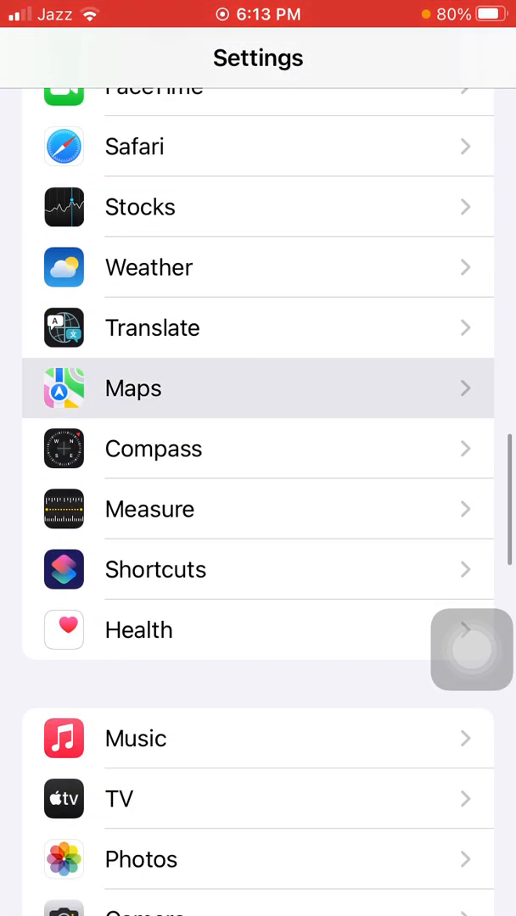
{"action": "left_click", "coordinate": [132, 389]}
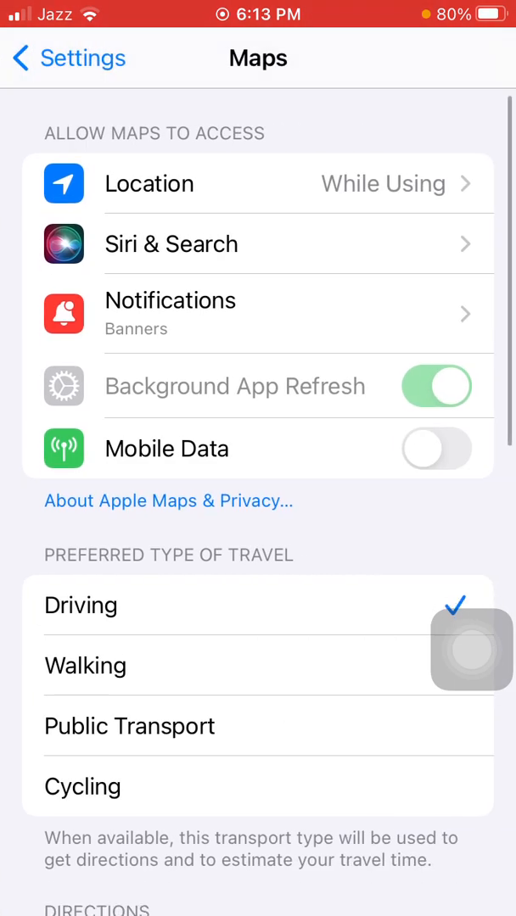
Within Maps, scroll down to reach the Spoken Directions options page.
{"action": "scroll", "scroll_direction": "down", "scroll_amount": 3}
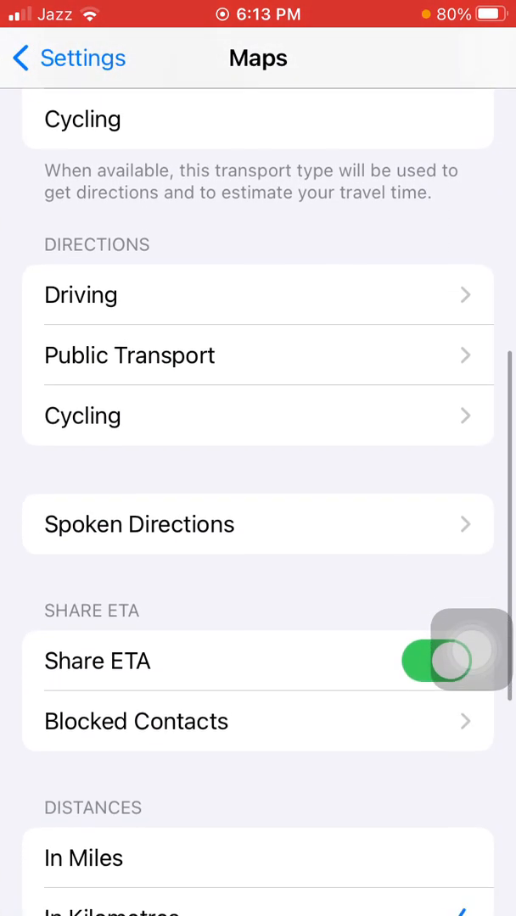
{"action": "scroll", "scroll_direction": "down", "scroll_amount": 3}
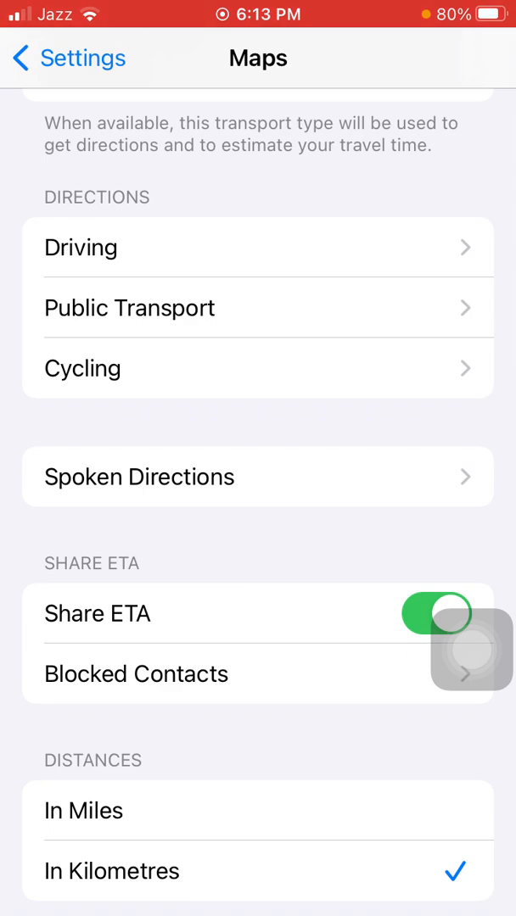
{"action": "left_click", "coordinate": [139, 477]}
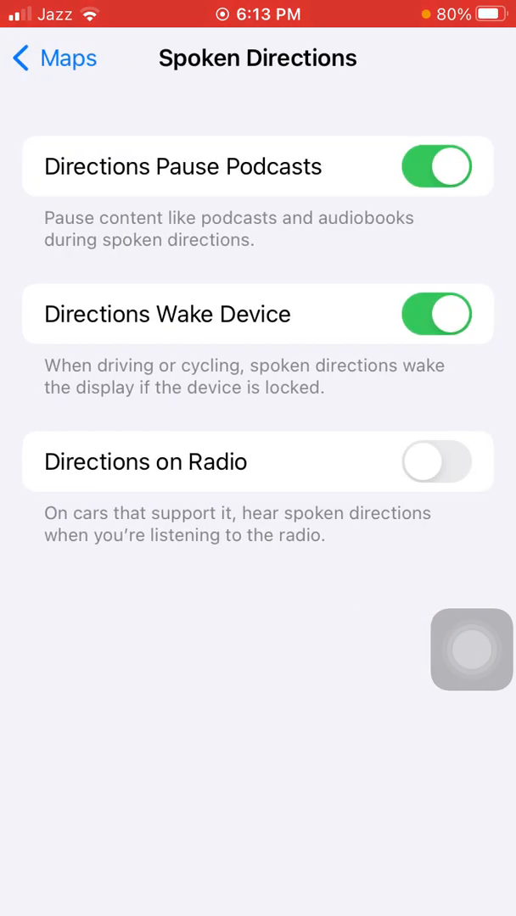
Leave Spoken Directions and return to the Maps settings page.
{"action": "left_click", "coordinate": [436, 461]}
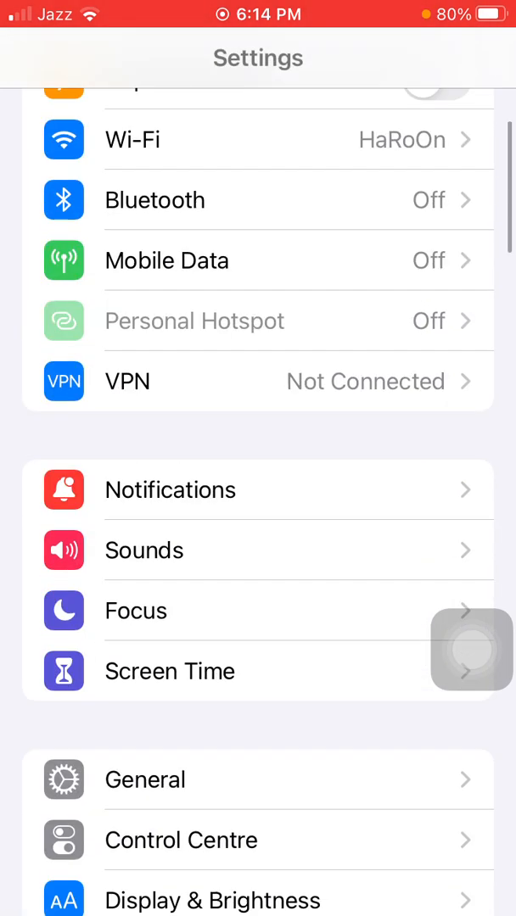
Go into General and move down to the Transfer or Reset iPhone area.
{"action": "left_click", "coordinate": [144, 780]}
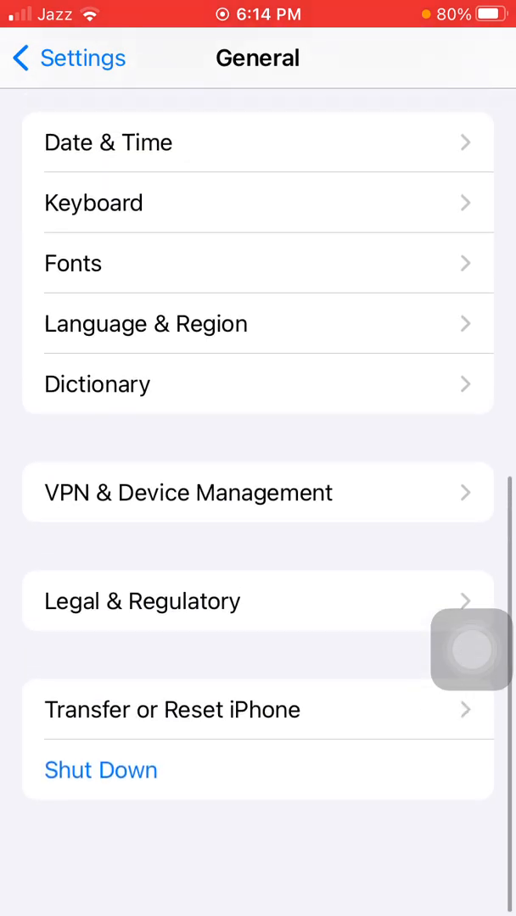
{"action": "left_click", "coordinate": [101, 770]}
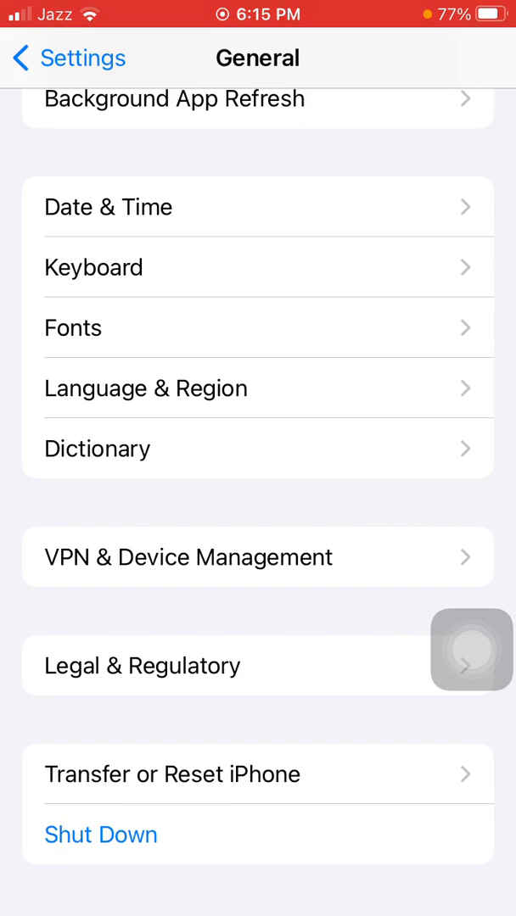
View the Reset options sheet under Transfer or Reset iPhone, then cancel without resetting.
{"action": "left_click", "coordinate": [173, 773]}
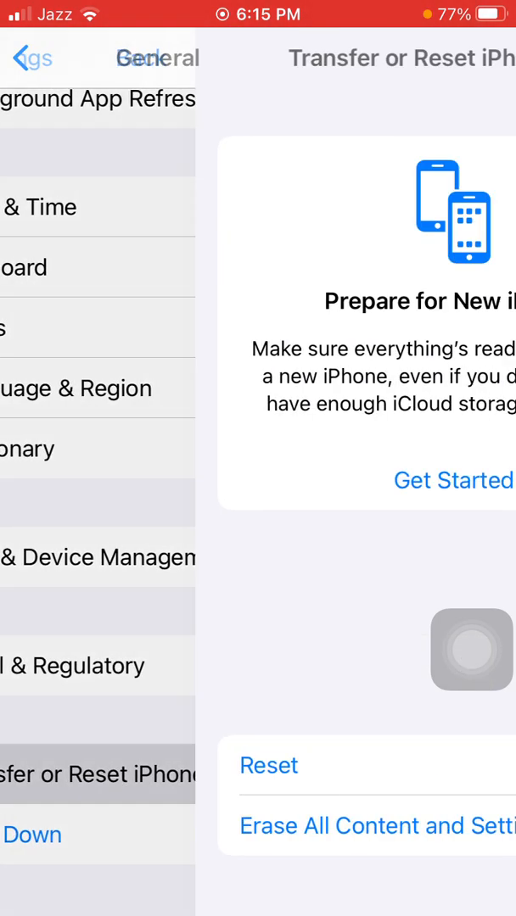
{"action": "left_click", "coordinate": [270, 767]}
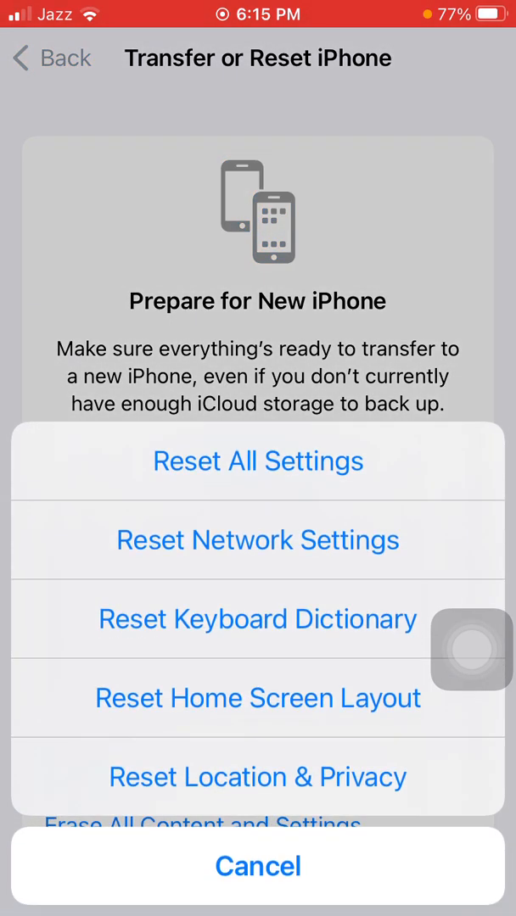
{"action": "left_click", "coordinate": [258, 462]}
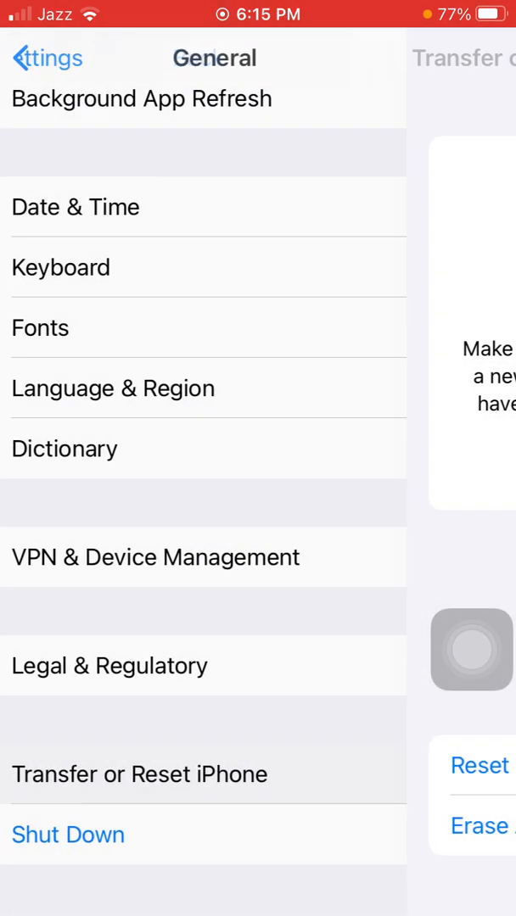
Use the AssistiveTouch Home shortcut to return to the home screen.
{"action": "left_click", "coordinate": [41, 58]}
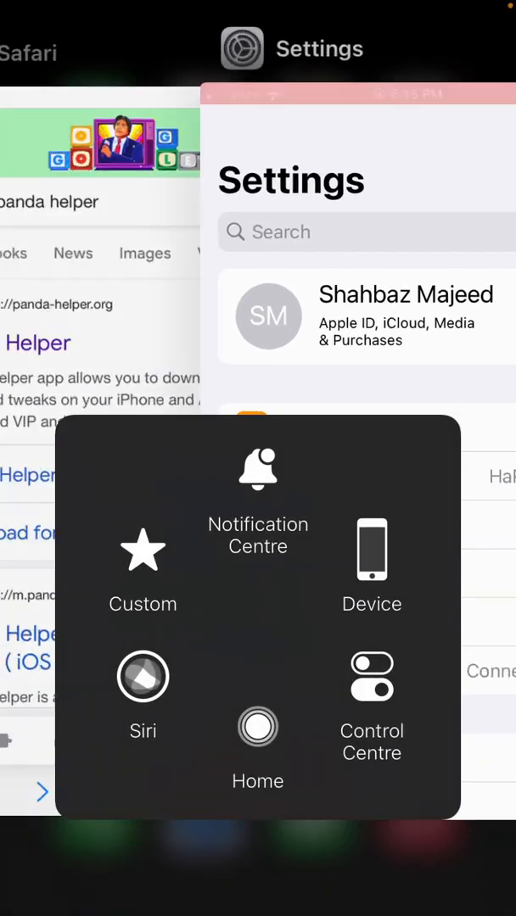
{"action": "left_click", "coordinate": [258, 730]}
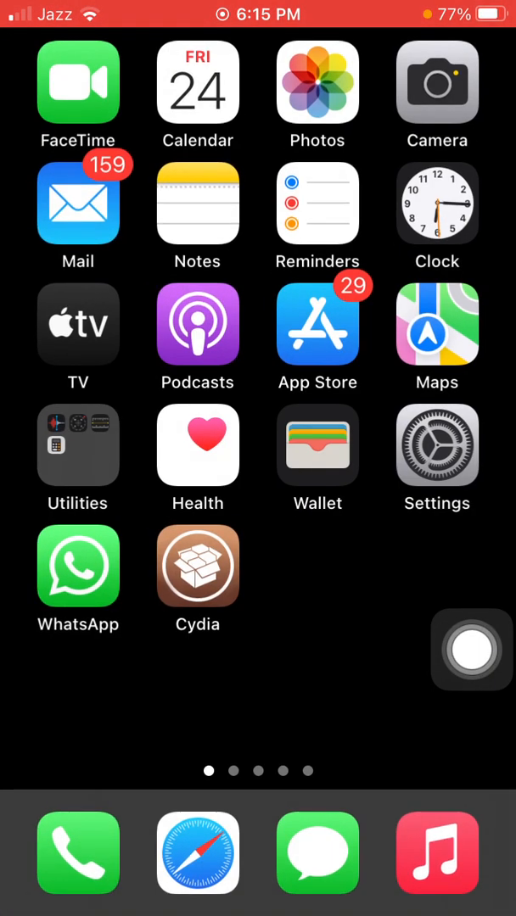